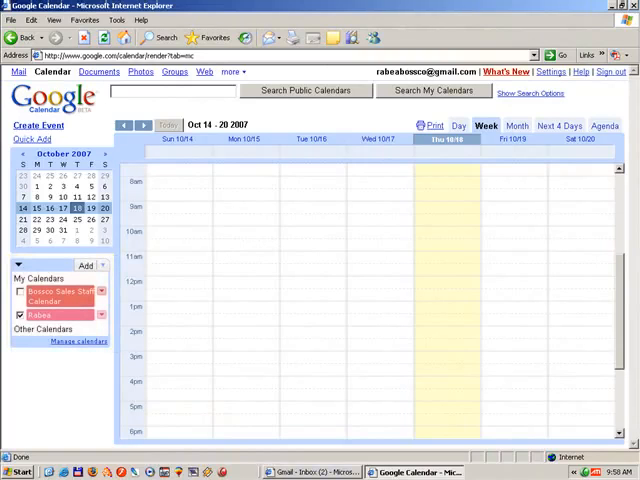
Step: Turn on the Bossco Sales Staff Calendar so its events replace Rabea's in the week
{"action": "left_click", "coordinate": [101, 314]}
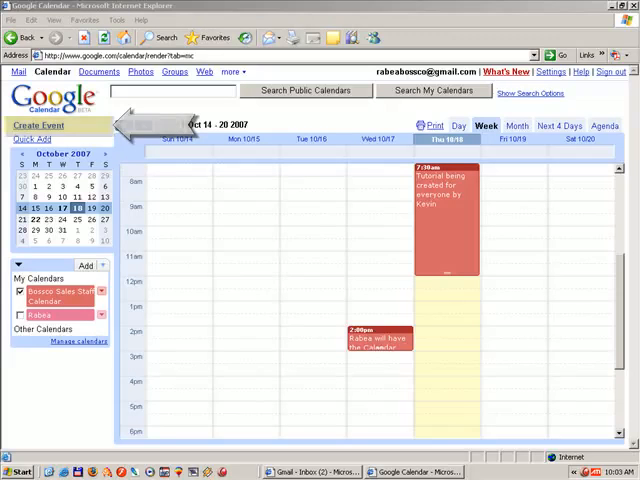
Step: Draft 'Sales Meeting' at Bossco Head Office, 11:00am–12:30pm, described '- Sales to date'
{"action": "left_click", "coordinate": [40, 124]}
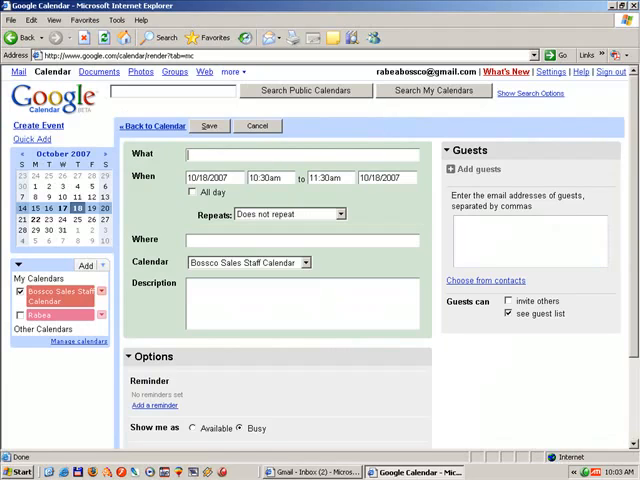
{"action": "type", "text": "Sales Meeting"}
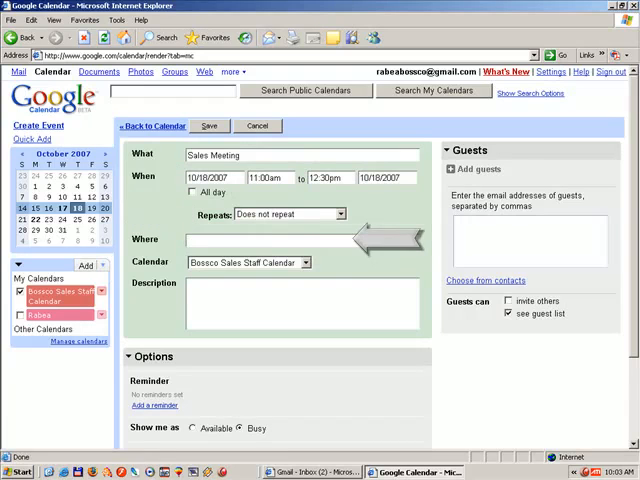
{"action": "type", "text": "Bossco Head Off"}
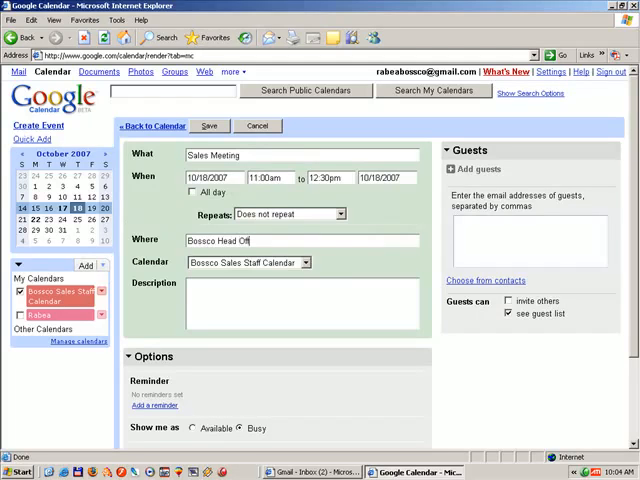
{"action": "type", "text": "ice"}
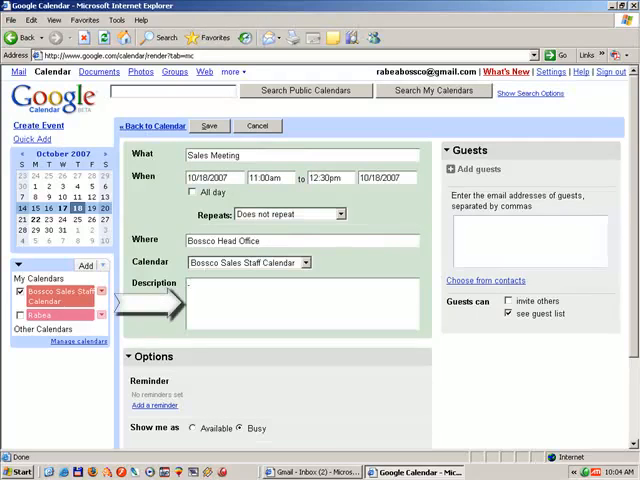
{"action": "type", "text": "- Sales to"}
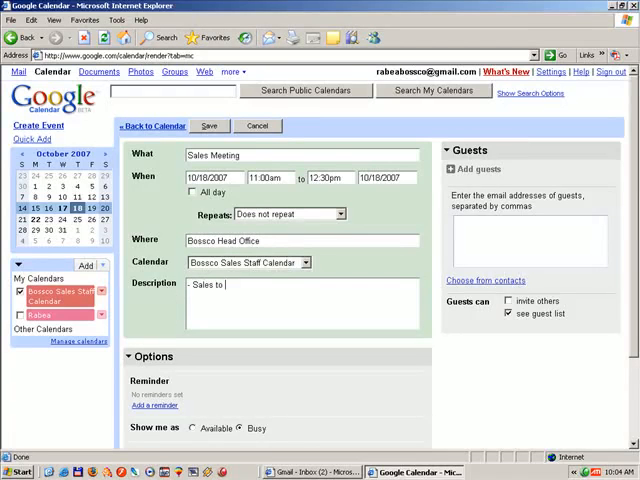
{"action": "type", "text": "date"}
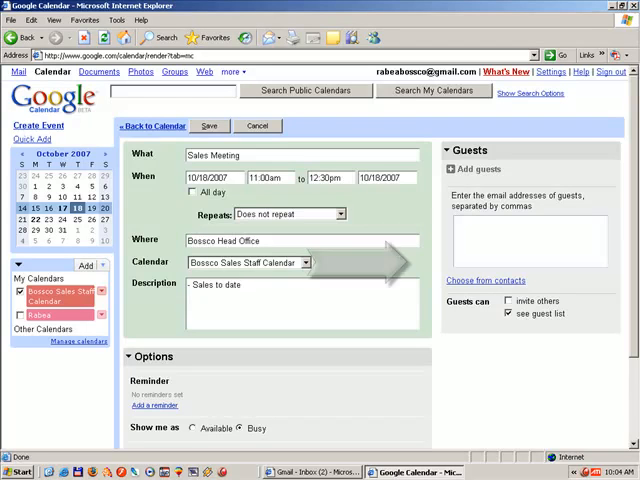
Step: Save the Sales Meeting to Thursday 10/18 at 11:00am
{"action": "left_click", "coordinate": [208, 126]}
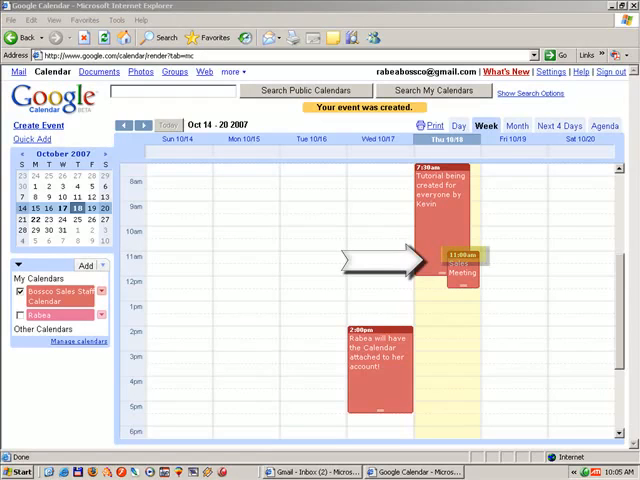
Step: Delete the Sales Meeting from its full event details and confirm the deletion
{"action": "left_click", "coordinate": [462, 267]}
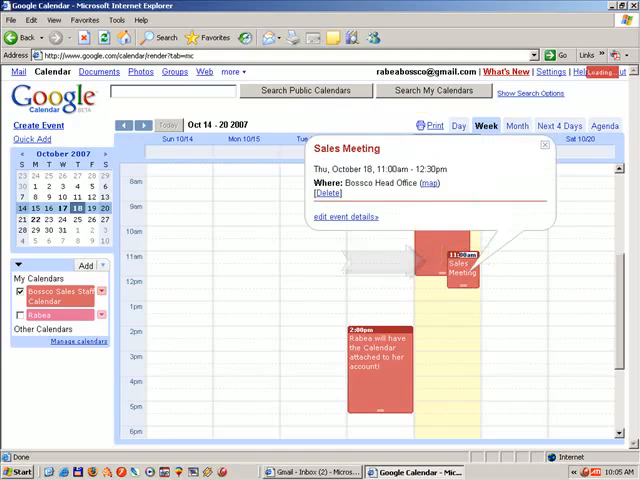
{"action": "left_click", "coordinate": [346, 216]}
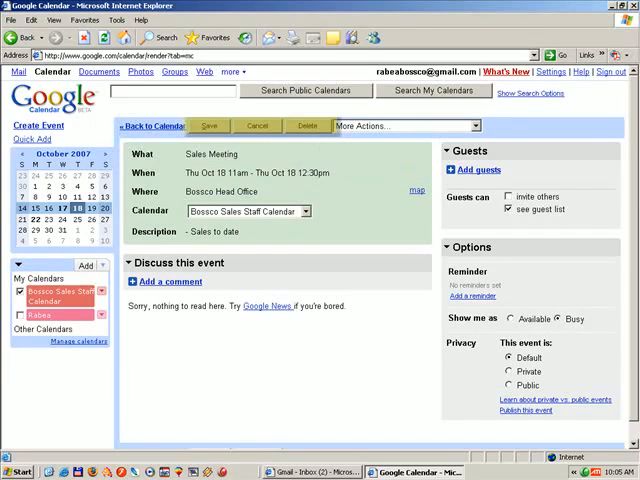
{"action": "left_click", "coordinate": [307, 125]}
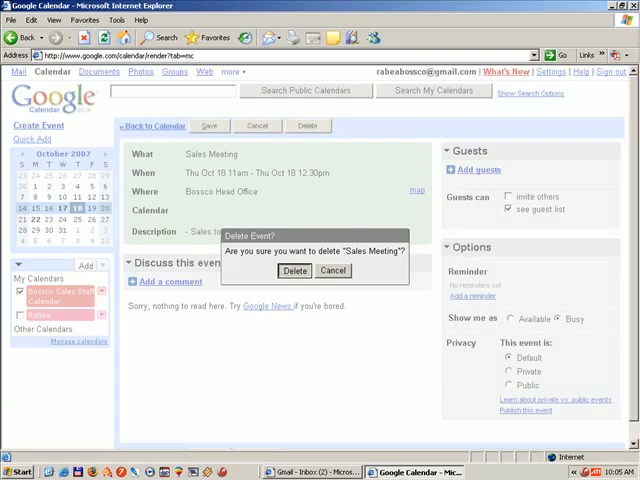
{"action": "left_click", "coordinate": [294, 270]}
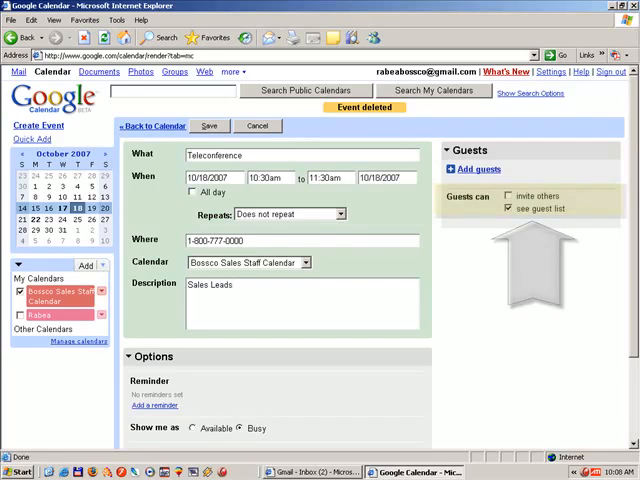
Step: Open the guest address entry on the Teleconference draft
{"action": "left_click", "coordinate": [481, 169]}
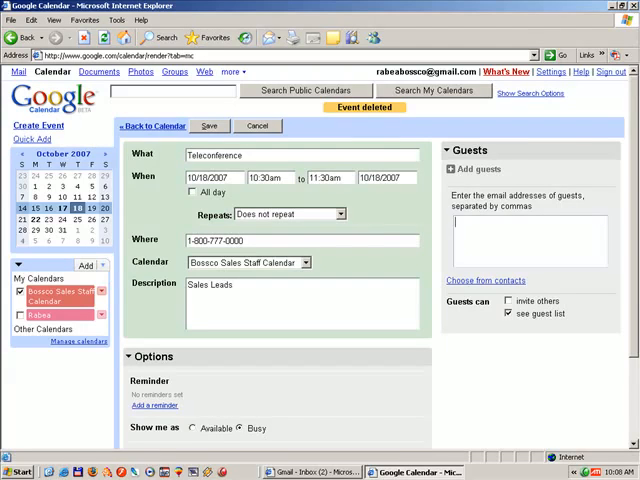
Step: Save the Teleconference, then copy the group members' addresses from the Gmail message
{"action": "left_click", "coordinate": [207, 126]}
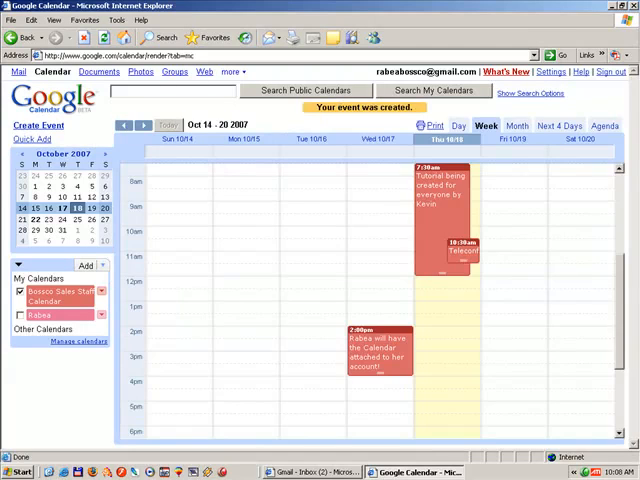
{"action": "left_click", "coordinate": [305, 471]}
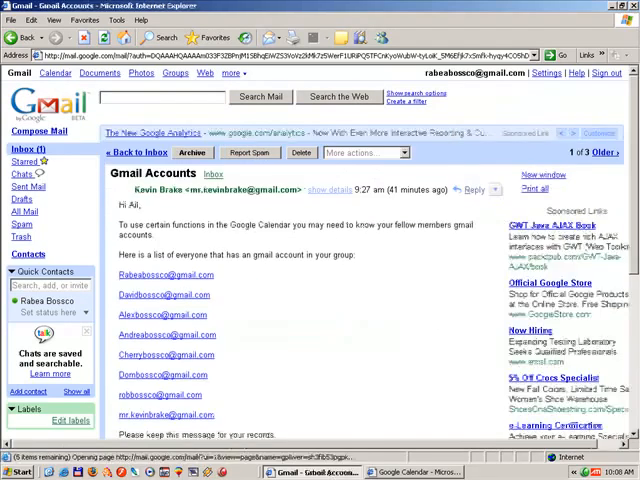
{"action": "scroll", "scroll_direction": "down", "scroll_amount": 3}
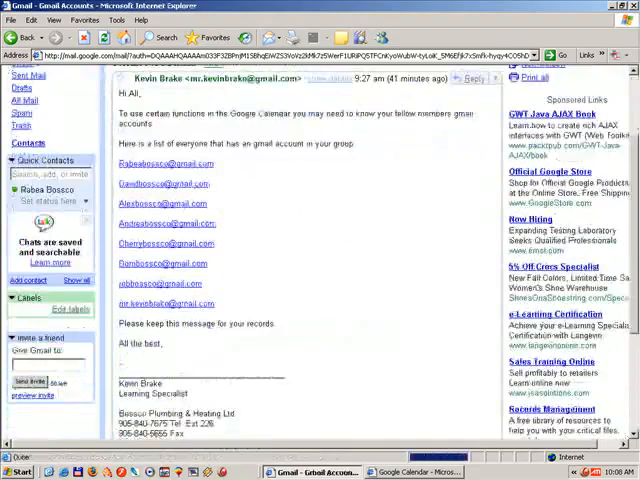
{"action": "right_click", "coordinate": [164, 163]}
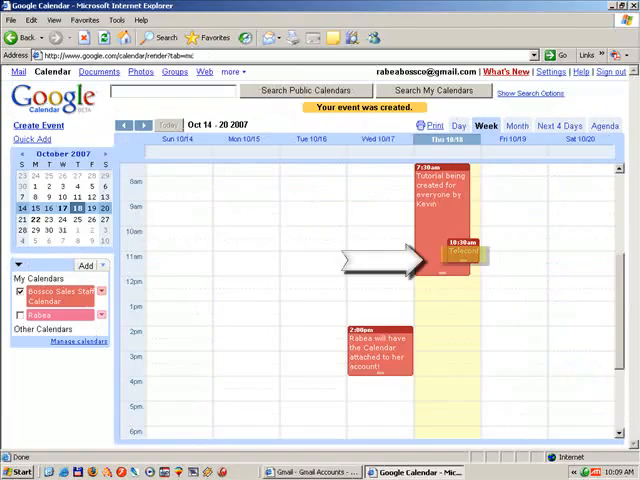
Step: Paste the copied group addresses into the Teleconference's guests and save it
{"action": "left_click", "coordinate": [464, 253]}
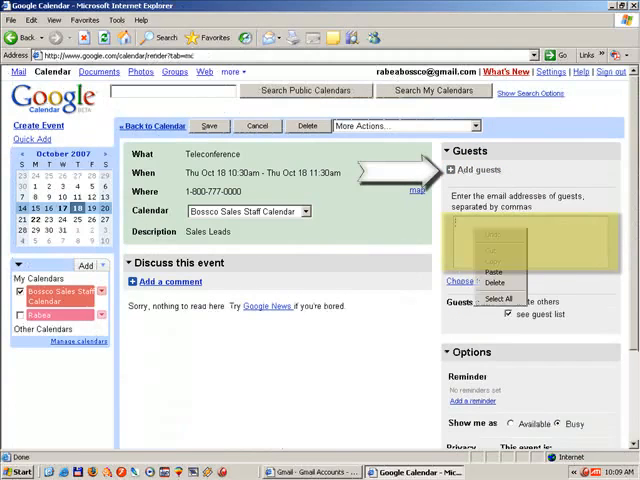
{"action": "left_click", "coordinate": [491, 269]}
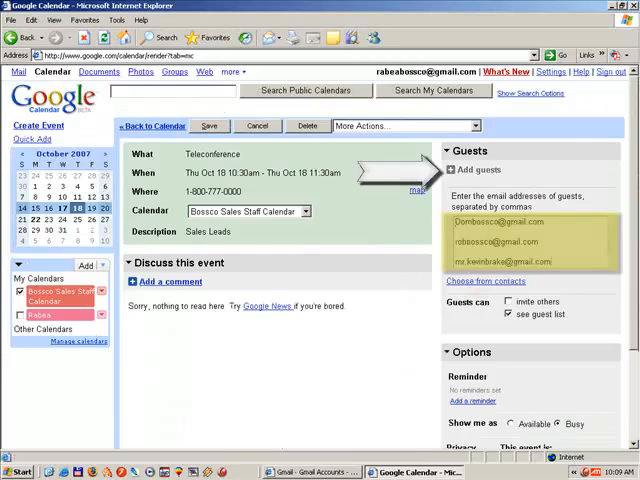
{"action": "left_click", "coordinate": [208, 125]}
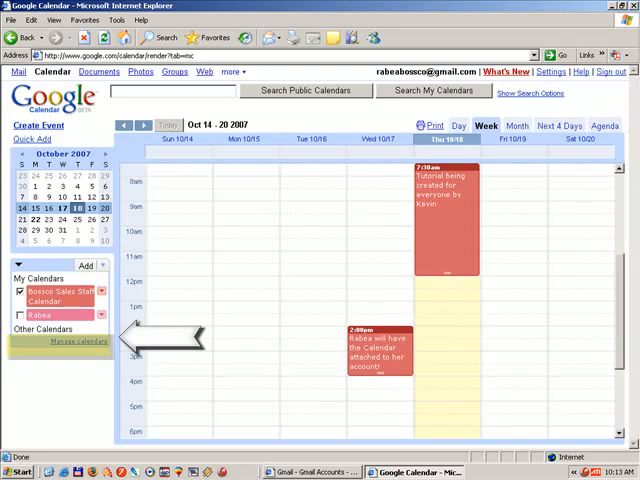
Step: Go to Manage calendars and choose Create new calendar
{"action": "left_click", "coordinate": [76, 341]}
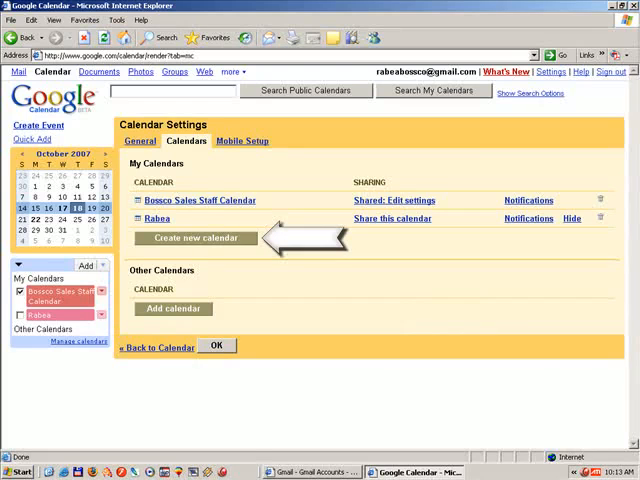
{"action": "left_click", "coordinate": [192, 238]}
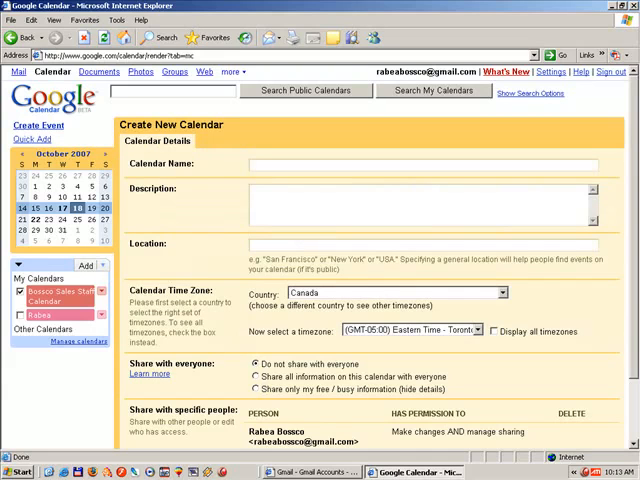
Step: Enter 'Water Treatment Division' as the calendar name and scroll down the form
{"action": "type", "text": "Water"}
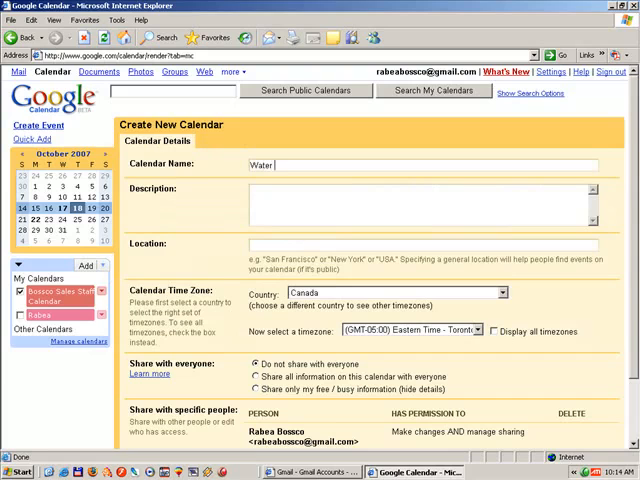
{"action": "type", "text": "Treatm"}
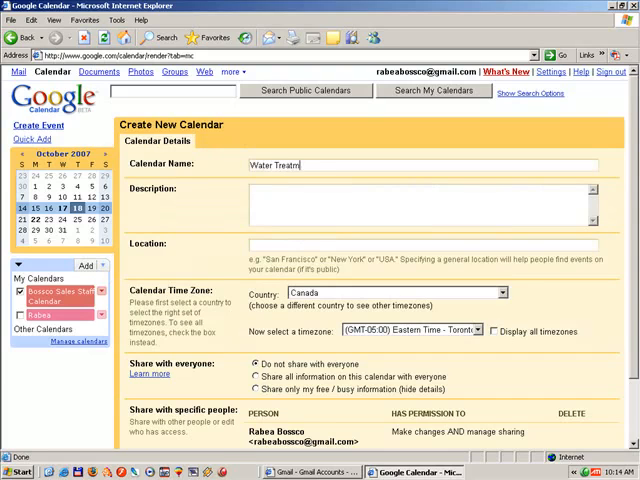
{"action": "type", "text": "ent Division"}
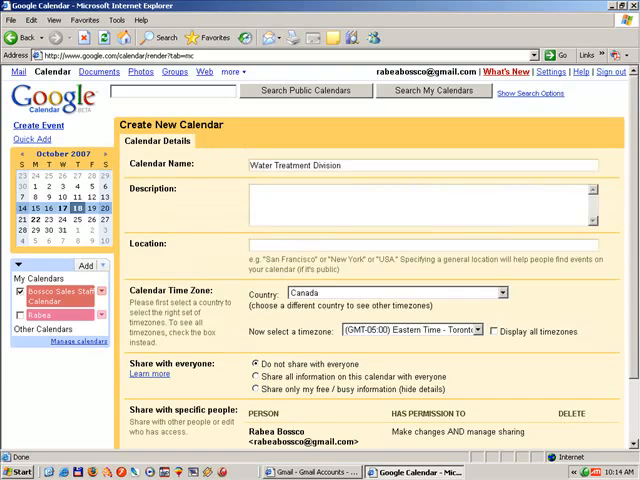
{"action": "scroll", "scroll_direction": "down", "scroll_amount": 3}
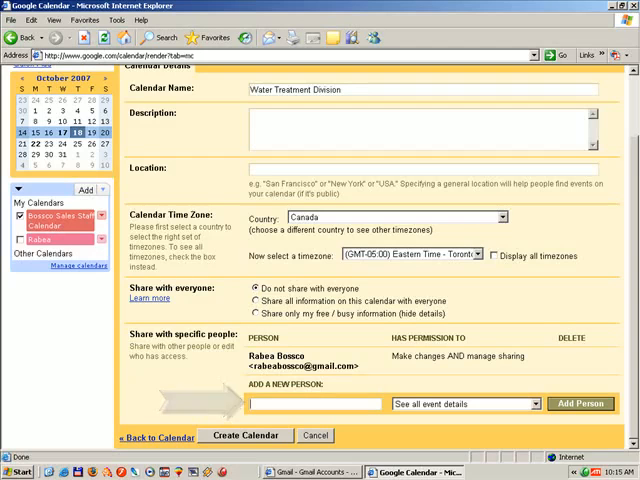
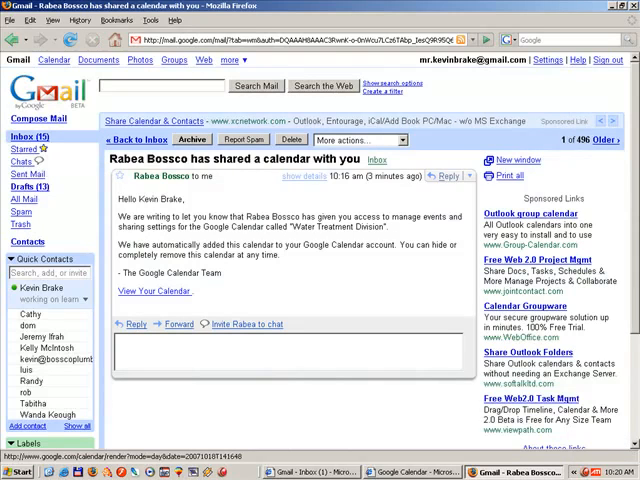
Step: Follow the View Your Calendar link in the Water Treatment Division sharing email
{"action": "left_click", "coordinate": [156, 290]}
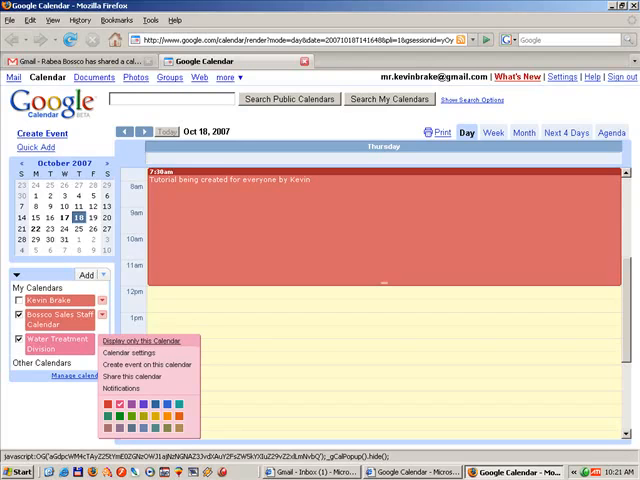
Step: Display only the Water Treatment Division calendar, shown in the October 14–20 week view
{"action": "left_click", "coordinate": [143, 341]}
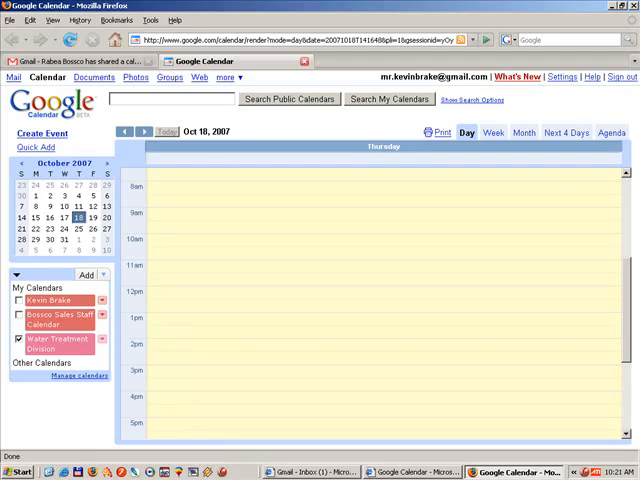
{"action": "left_click", "coordinate": [523, 131]}
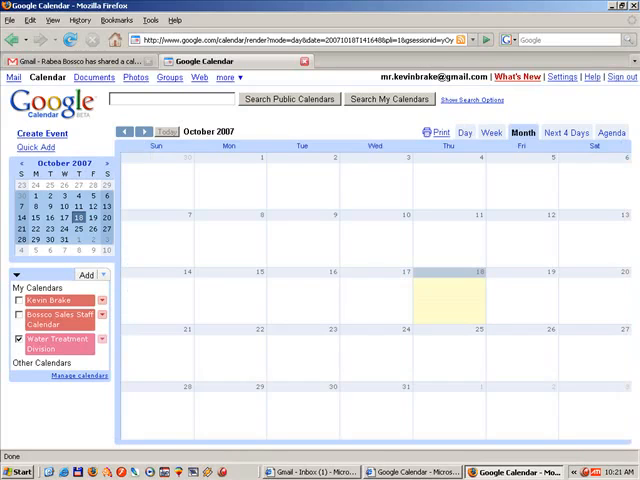
{"action": "left_click", "coordinate": [492, 132]}
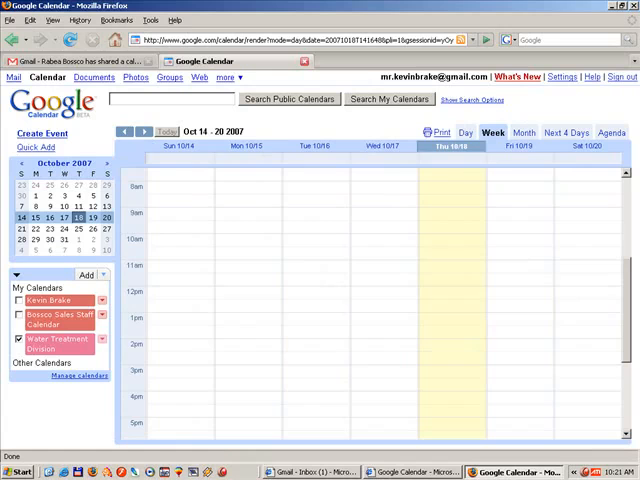